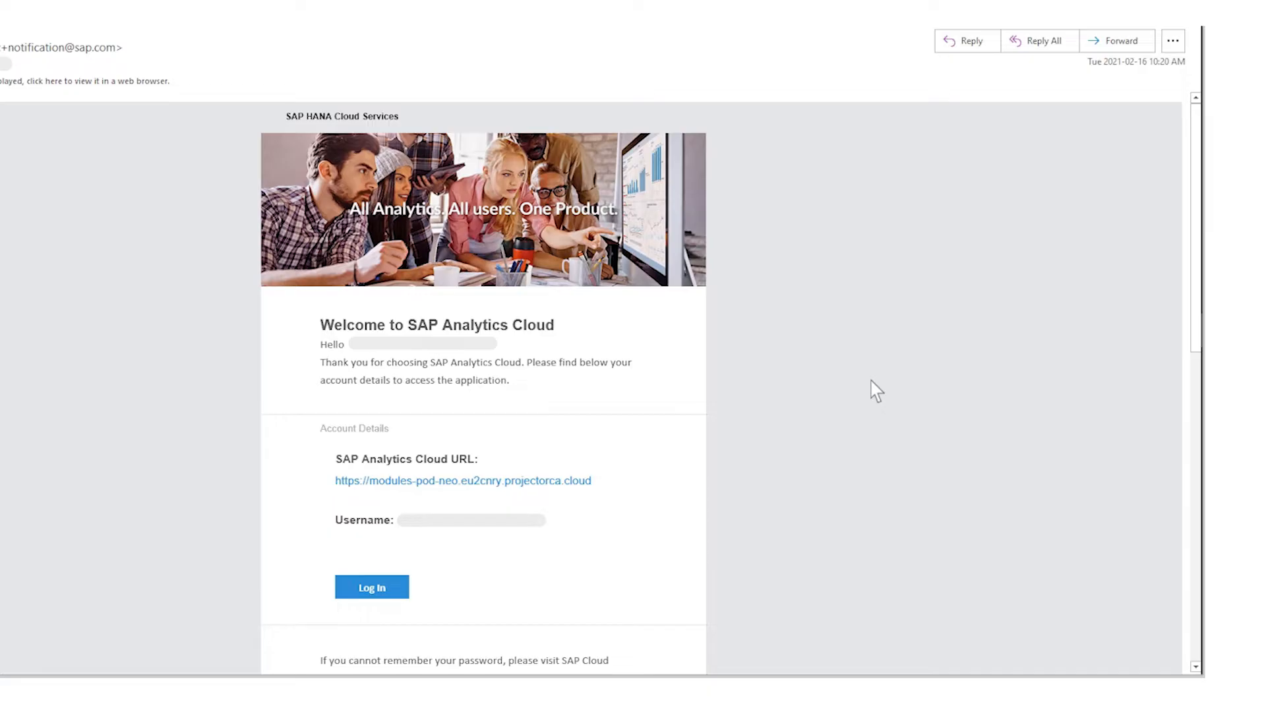
# Activate the account by setting a new password and continue into the home page
pyautogui.scroll(-3)
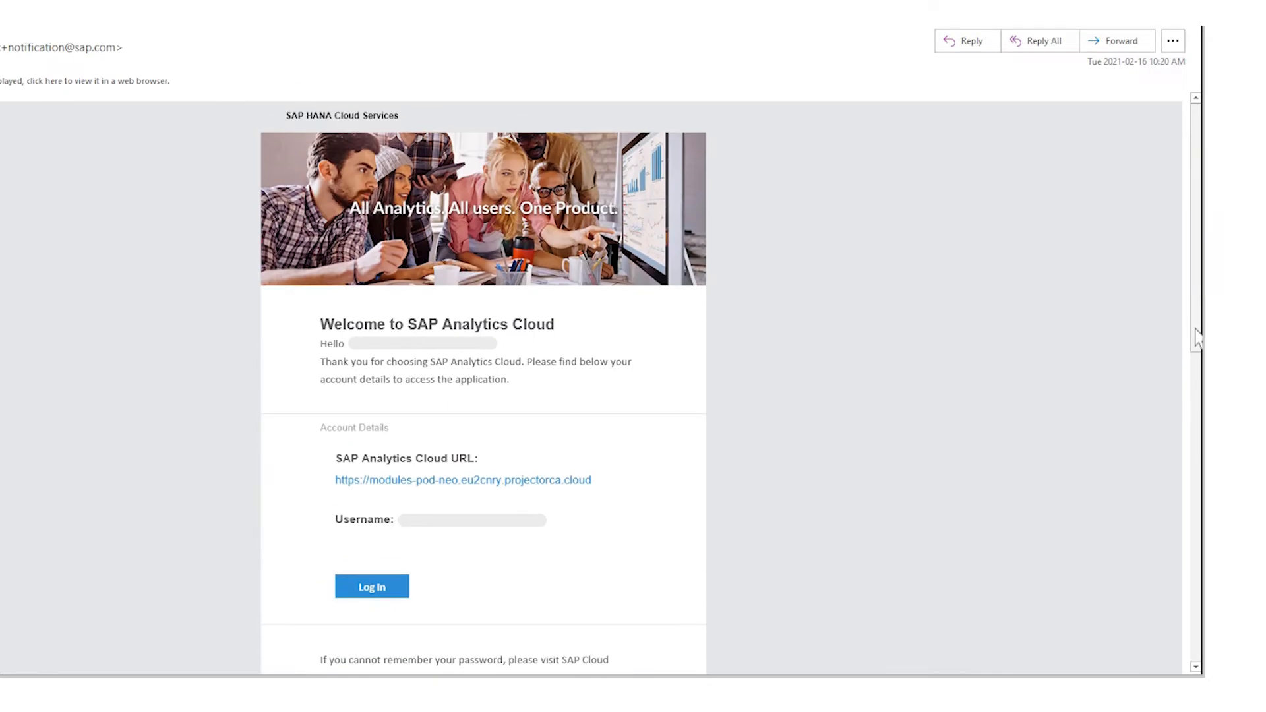
pyautogui.click(371, 586)
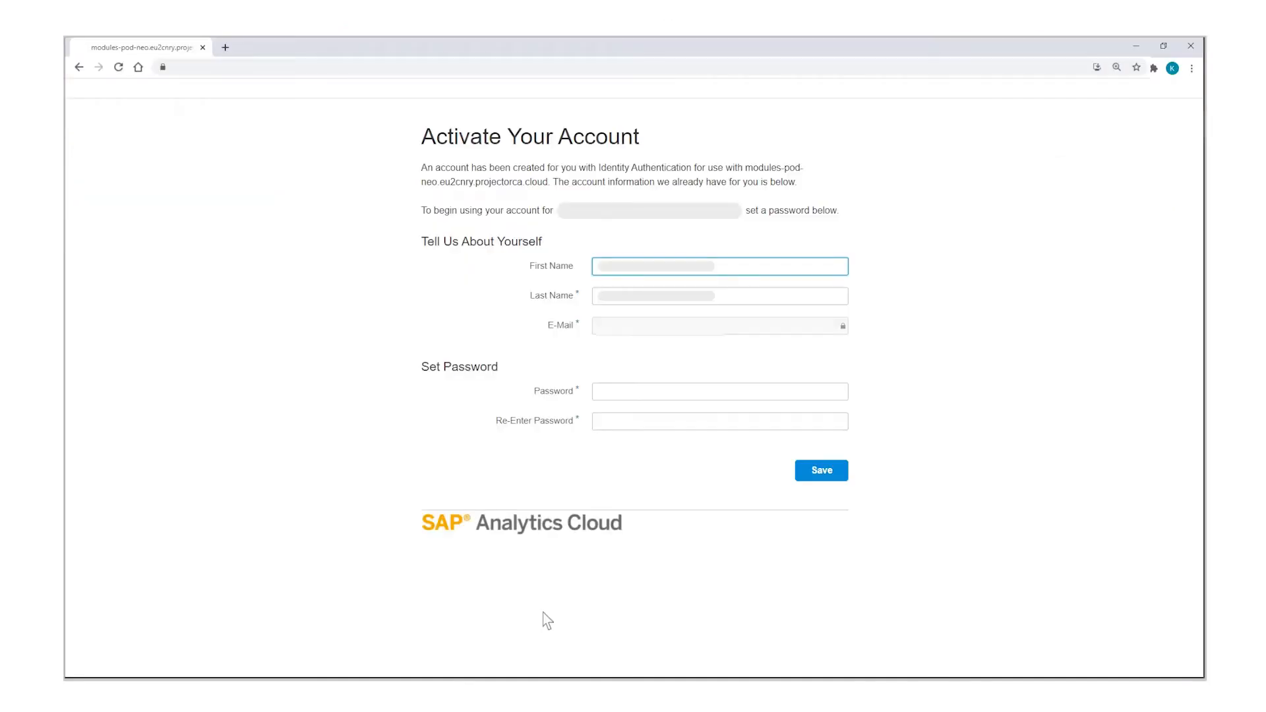
pyautogui.click(719, 392)
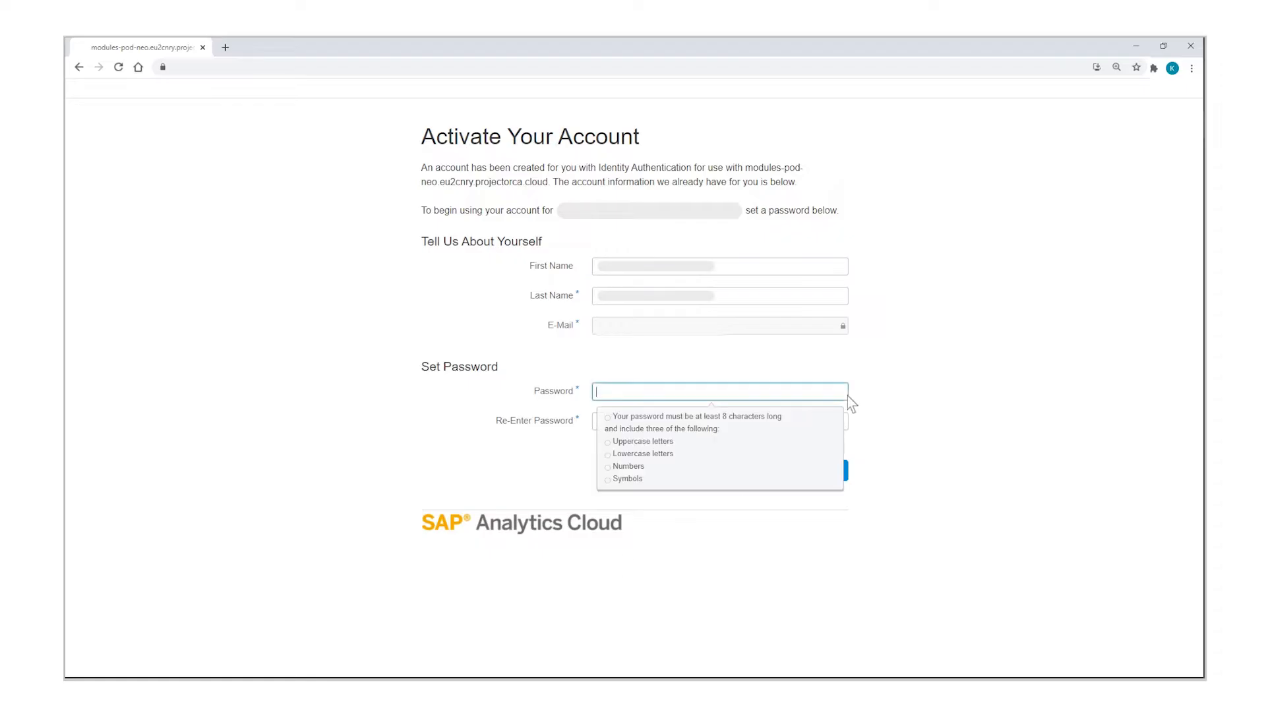
pyautogui.write('password')
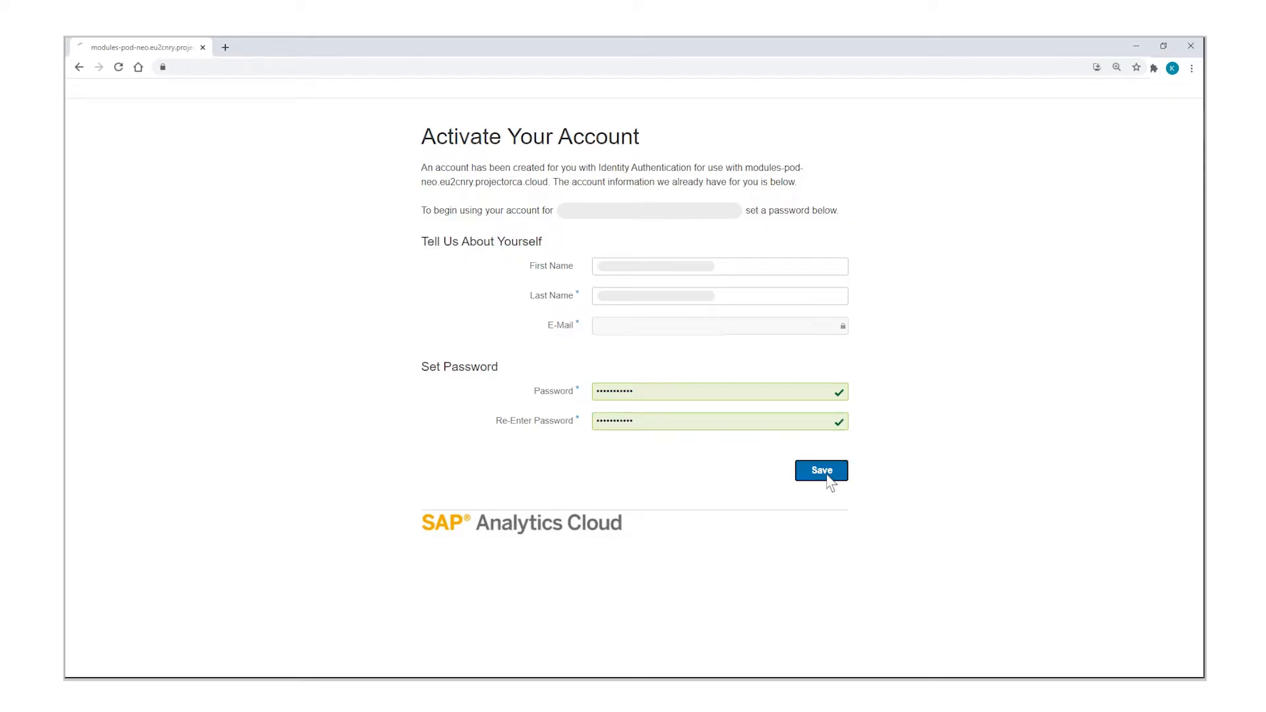
pyautogui.click(820, 471)
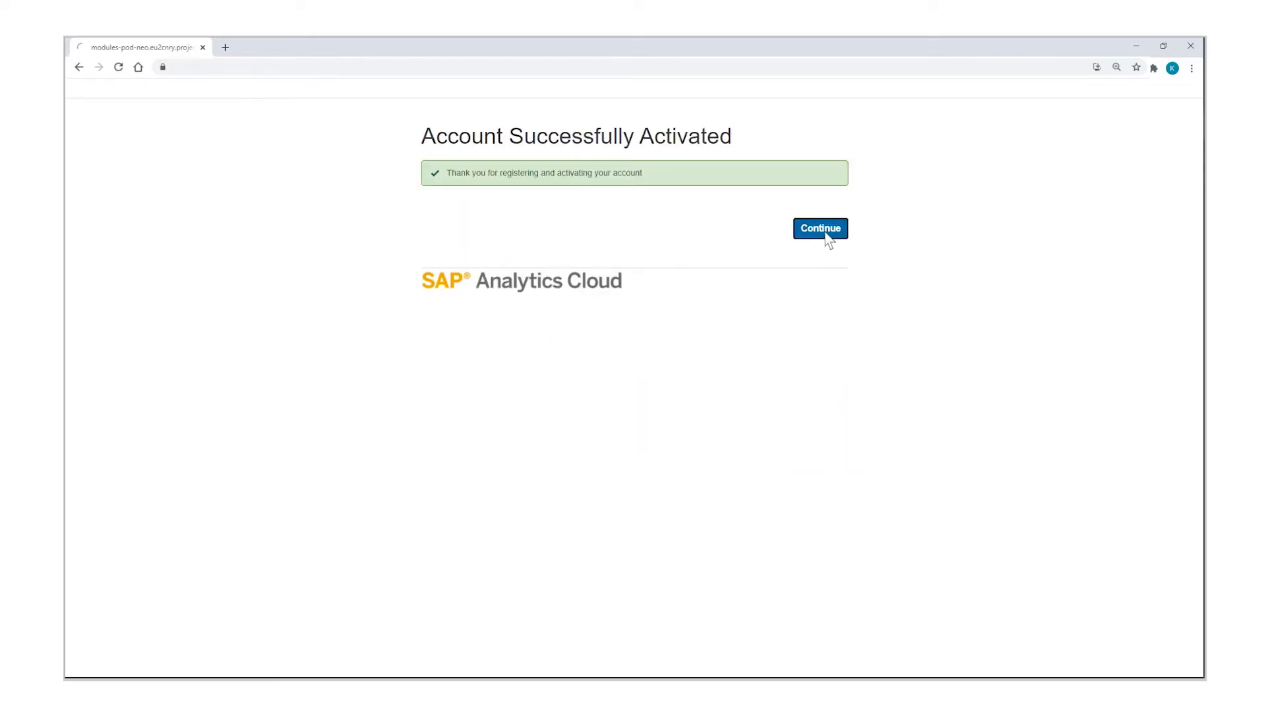
pyautogui.click(819, 228)
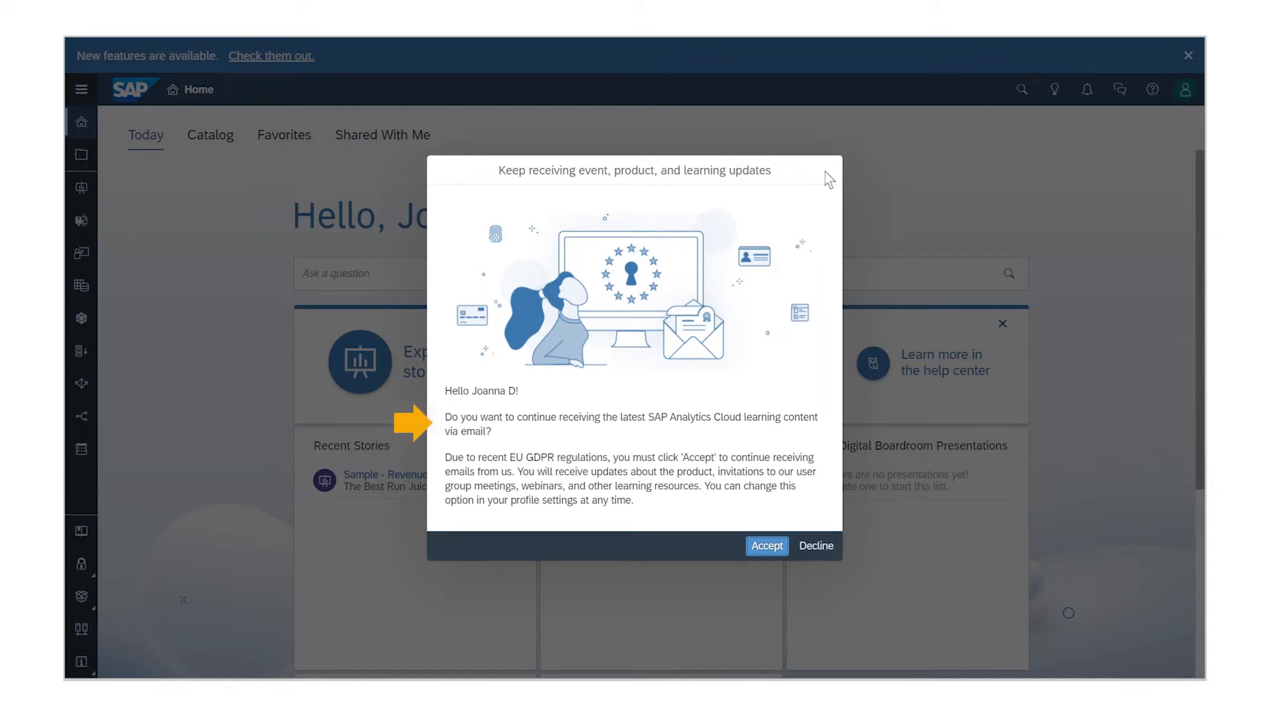
# Accept the learning-updates prompt and bring up Profile Settings from the profile icon
pyautogui.click(764, 546)
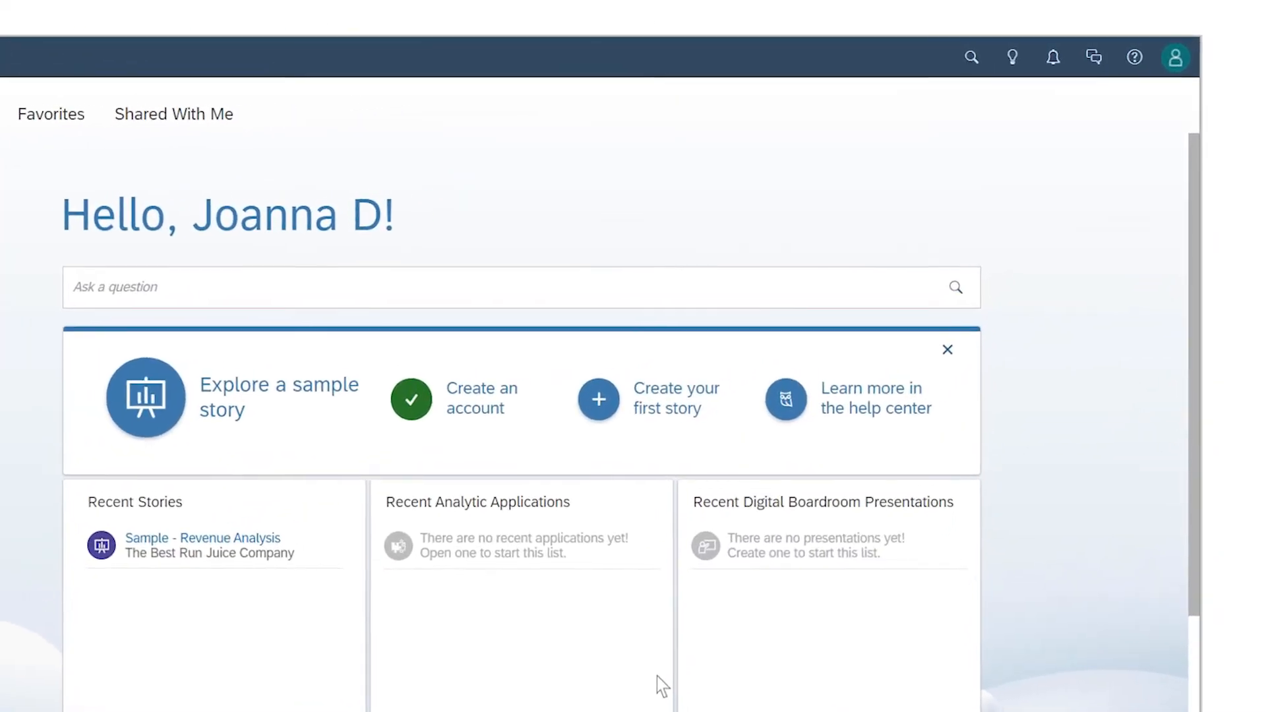
pyautogui.moveTo(710, 629)
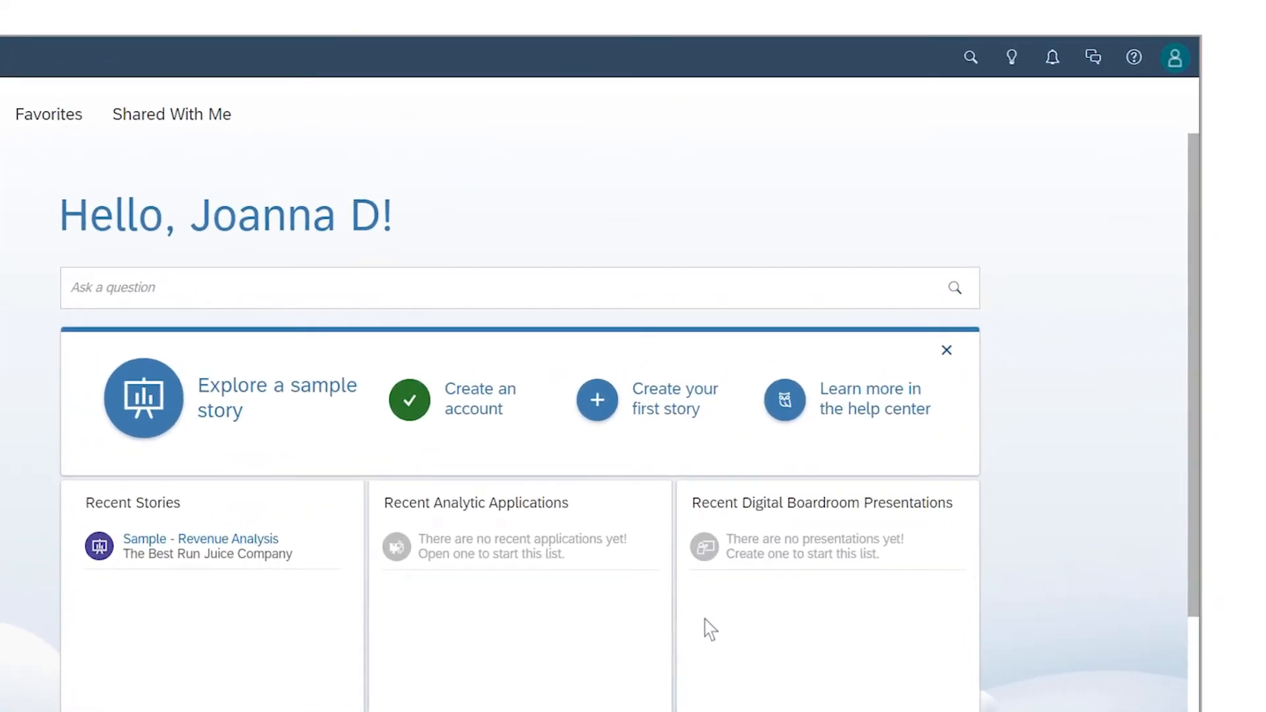
pyautogui.click(1173, 57)
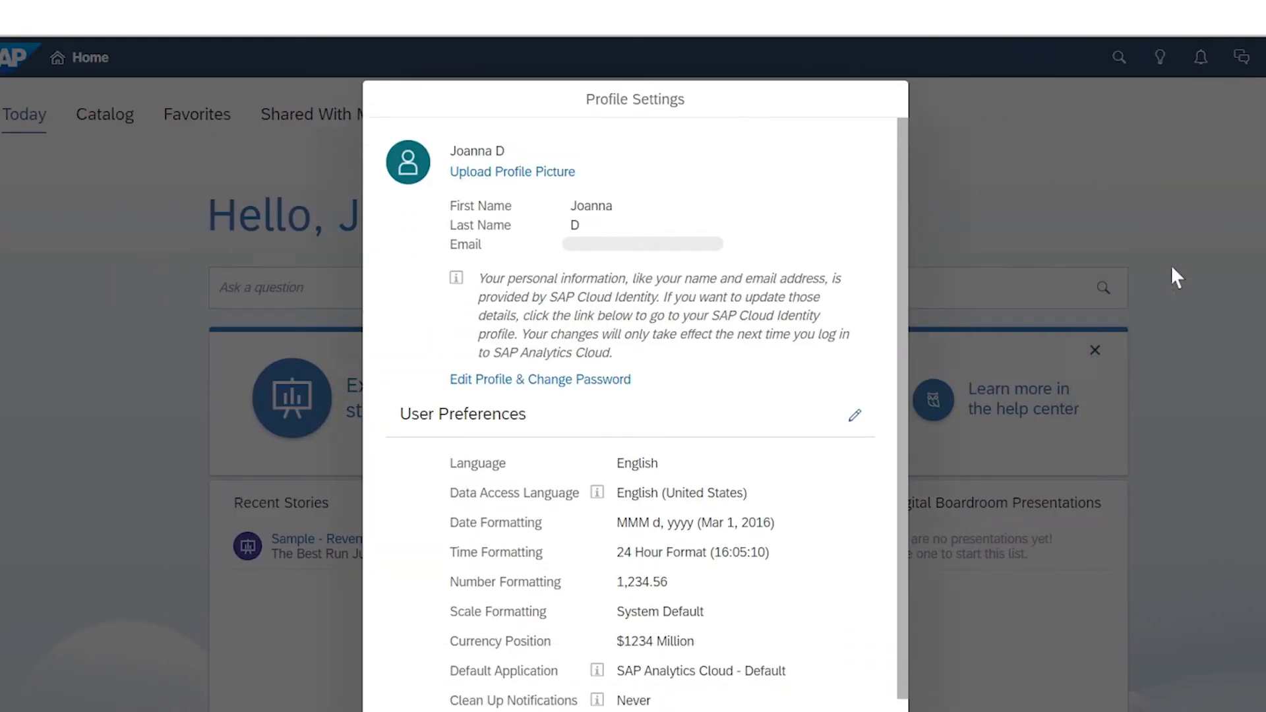
# Upload the portrait photo as the profile picture and go to the identity profile page
pyautogui.click(512, 171)
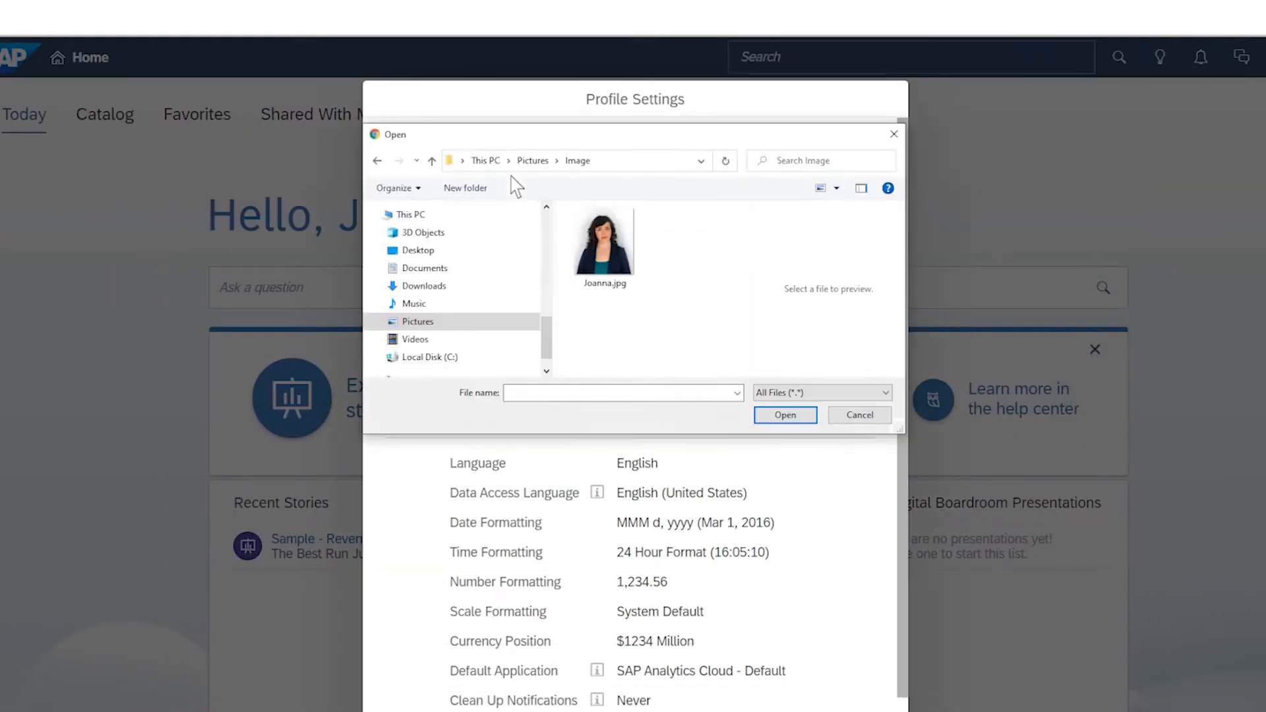
pyautogui.click(604, 242)
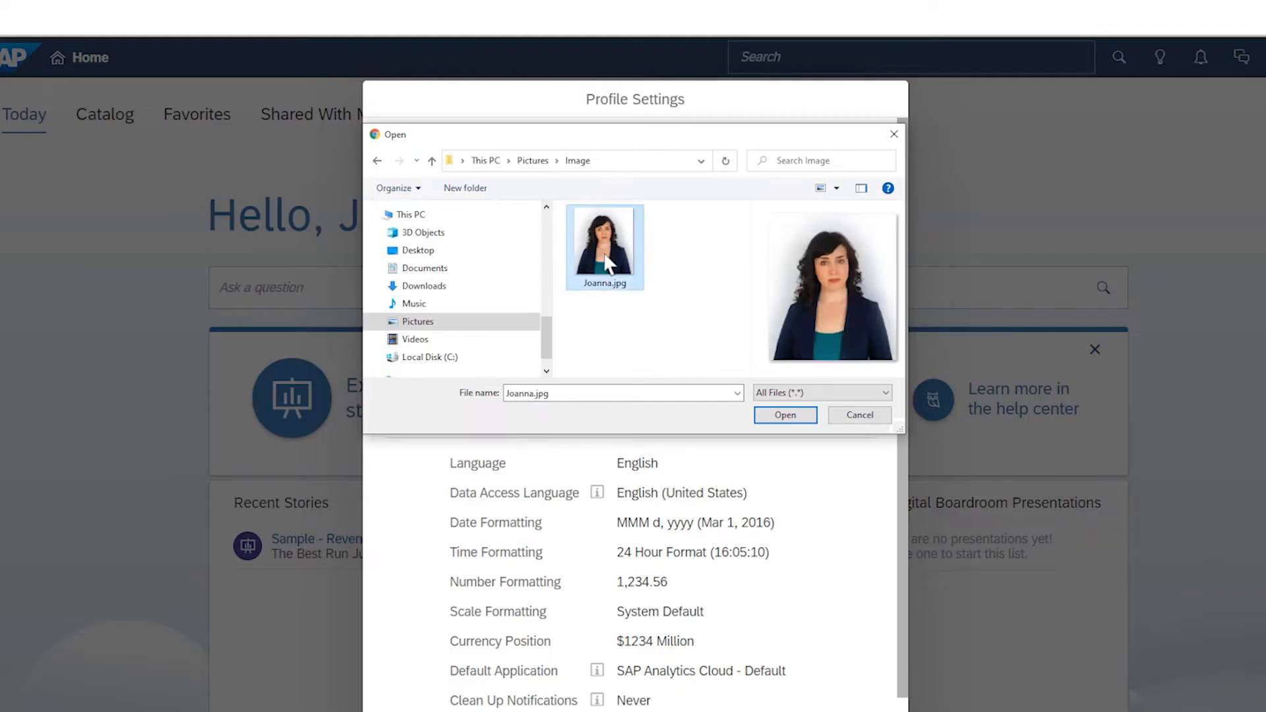
pyautogui.click(784, 414)
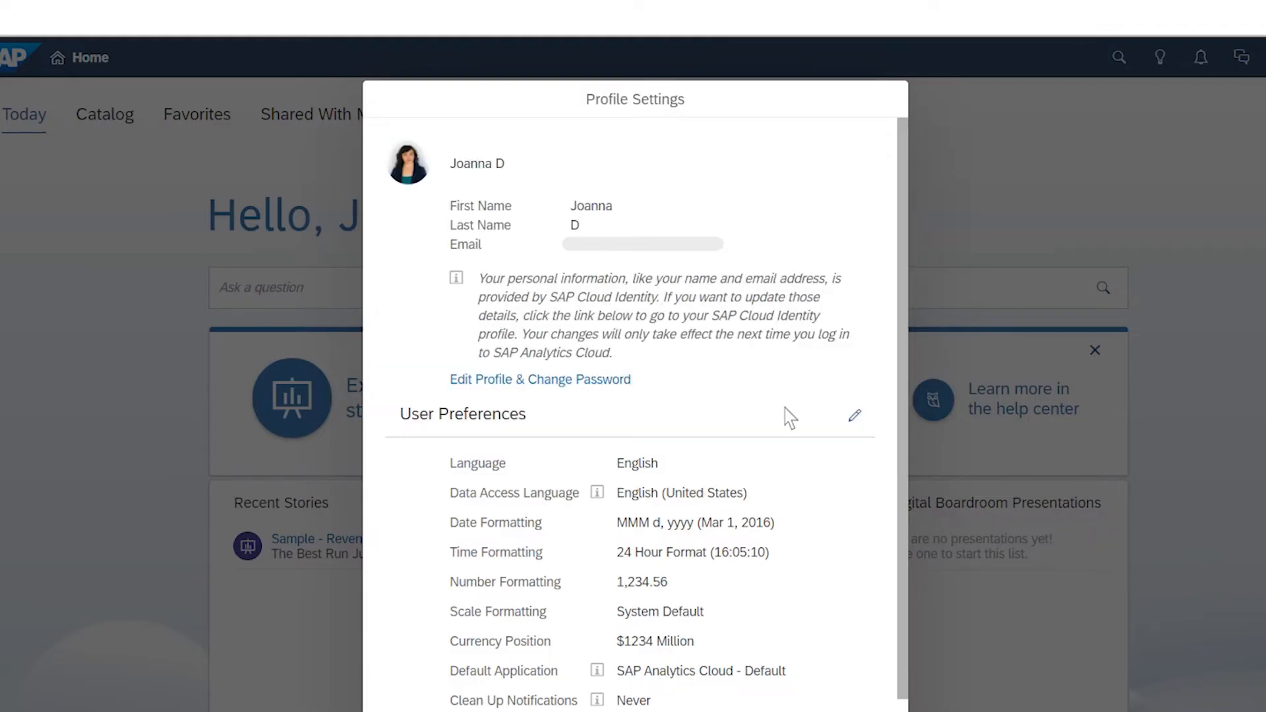
pyautogui.click(540, 380)
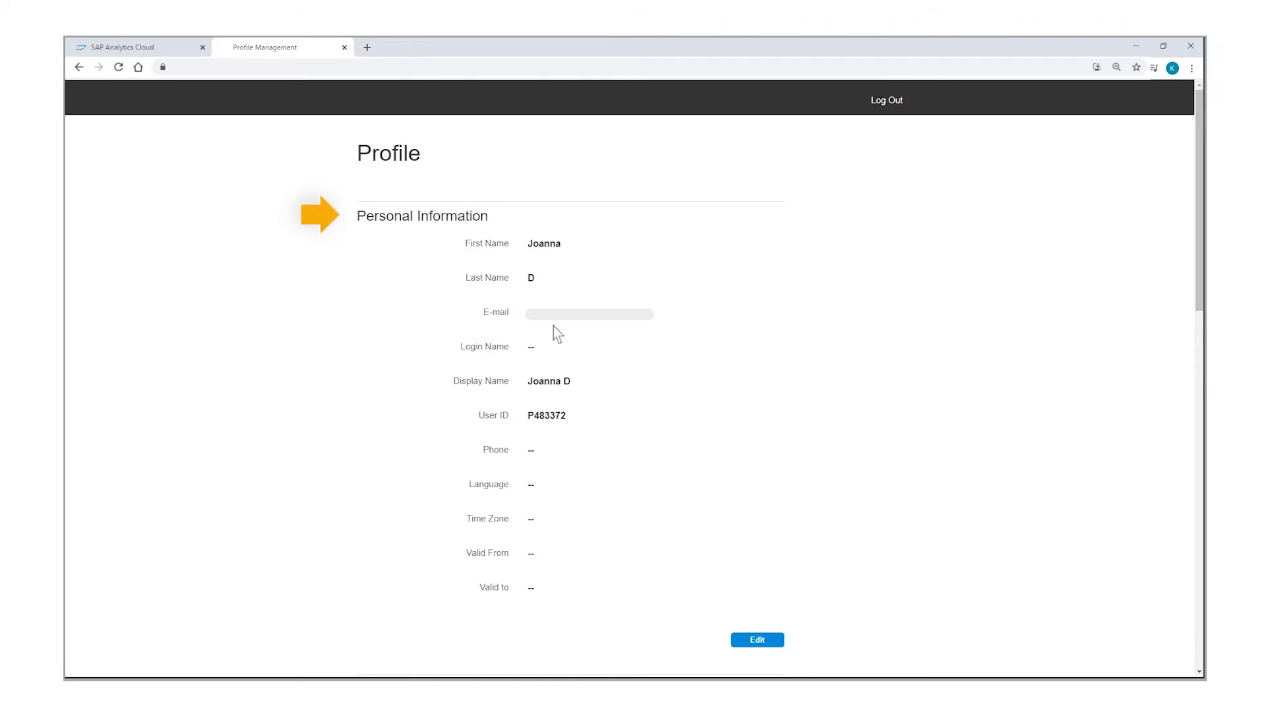
pyautogui.scroll(-3)
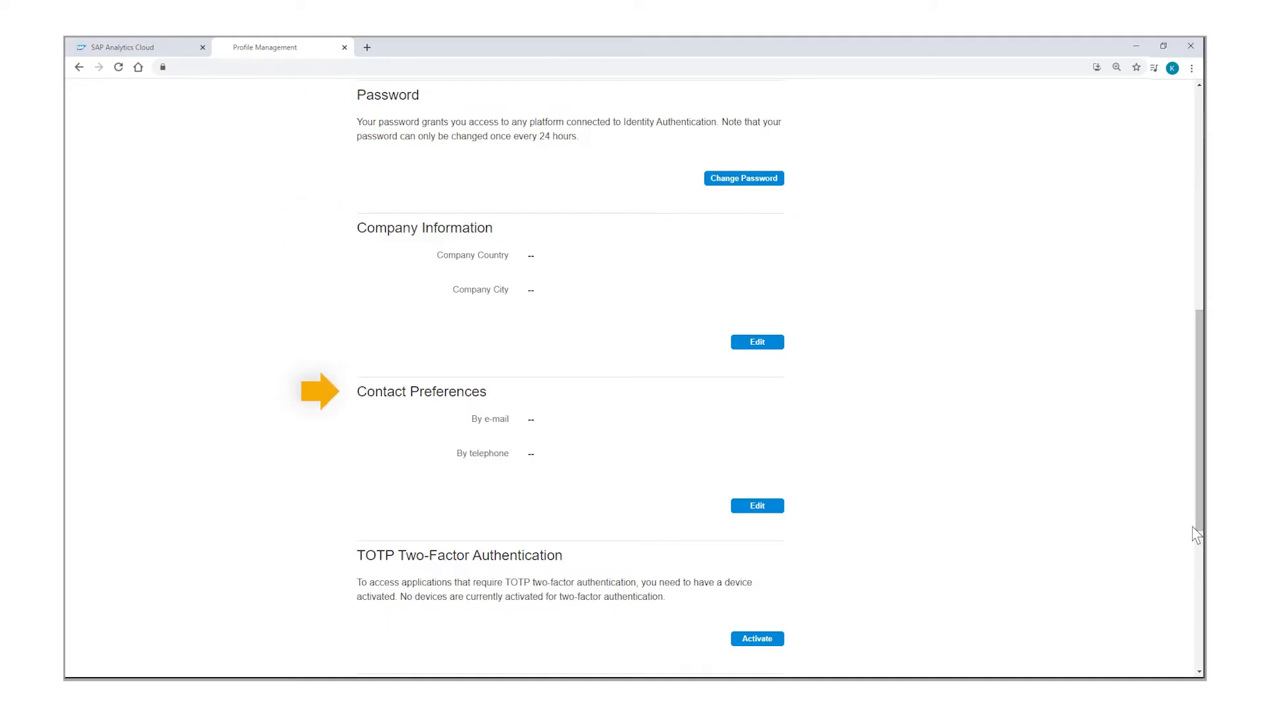
pyautogui.scroll(-3)
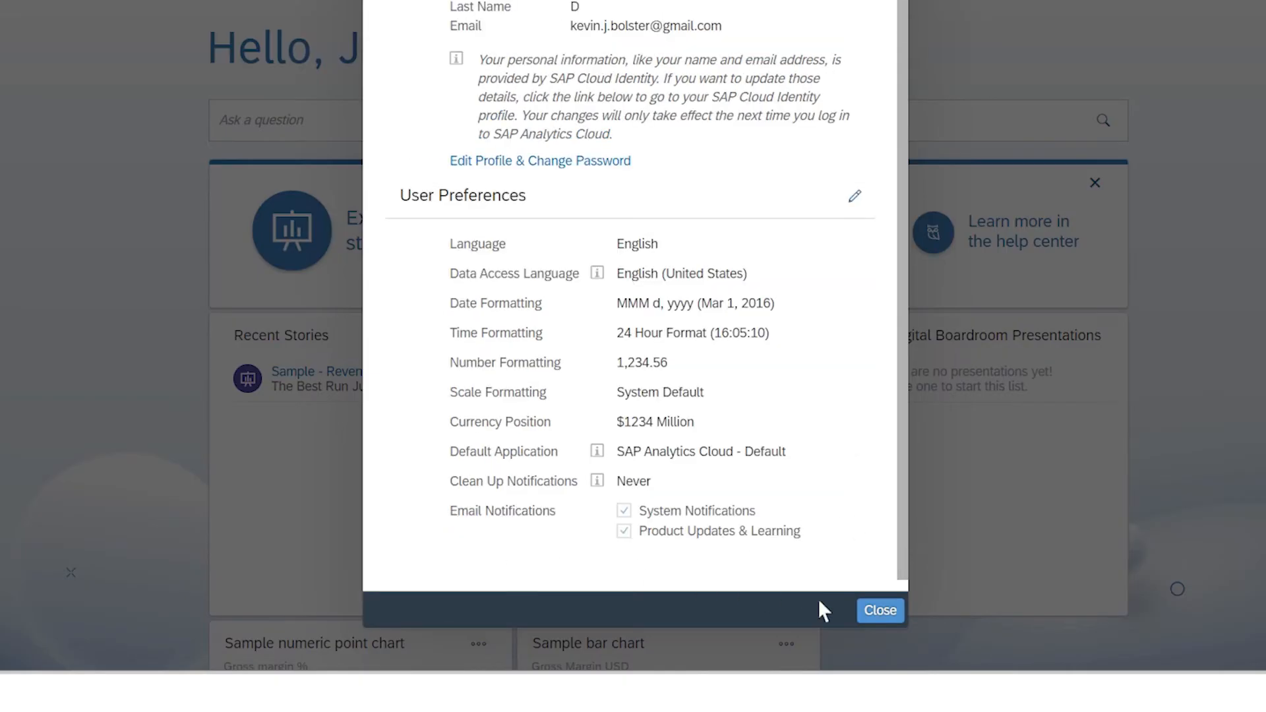
# Close Profile Settings so the home page shows the new picture
pyautogui.click(879, 610)
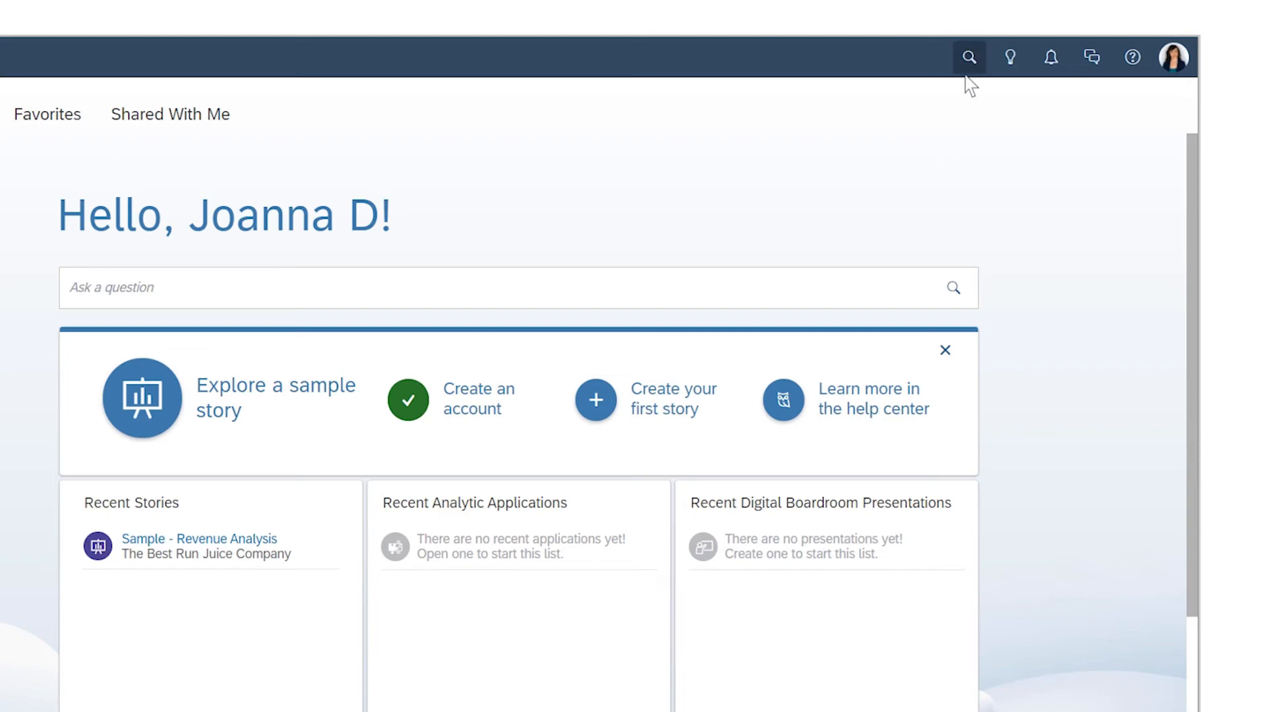
# Look through the Search field, lightbulb and Notifications panel on the shell bar
pyautogui.click(969, 57)
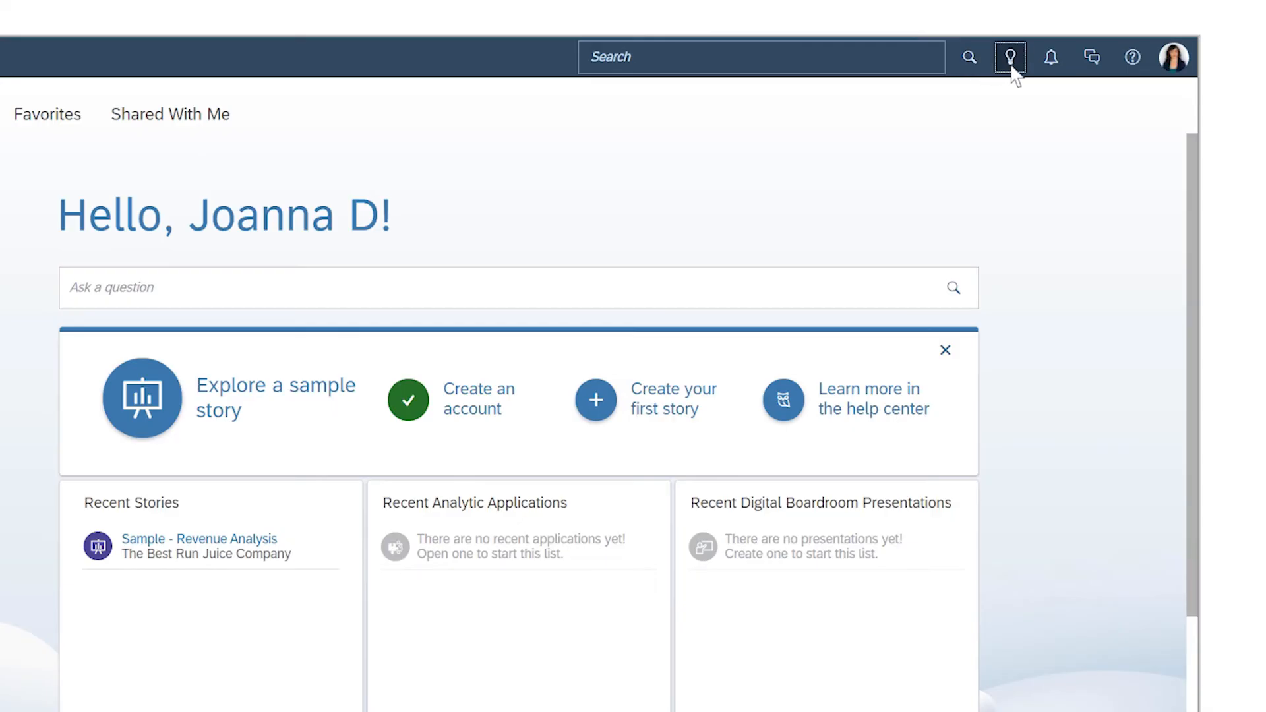
pyautogui.click(1008, 57)
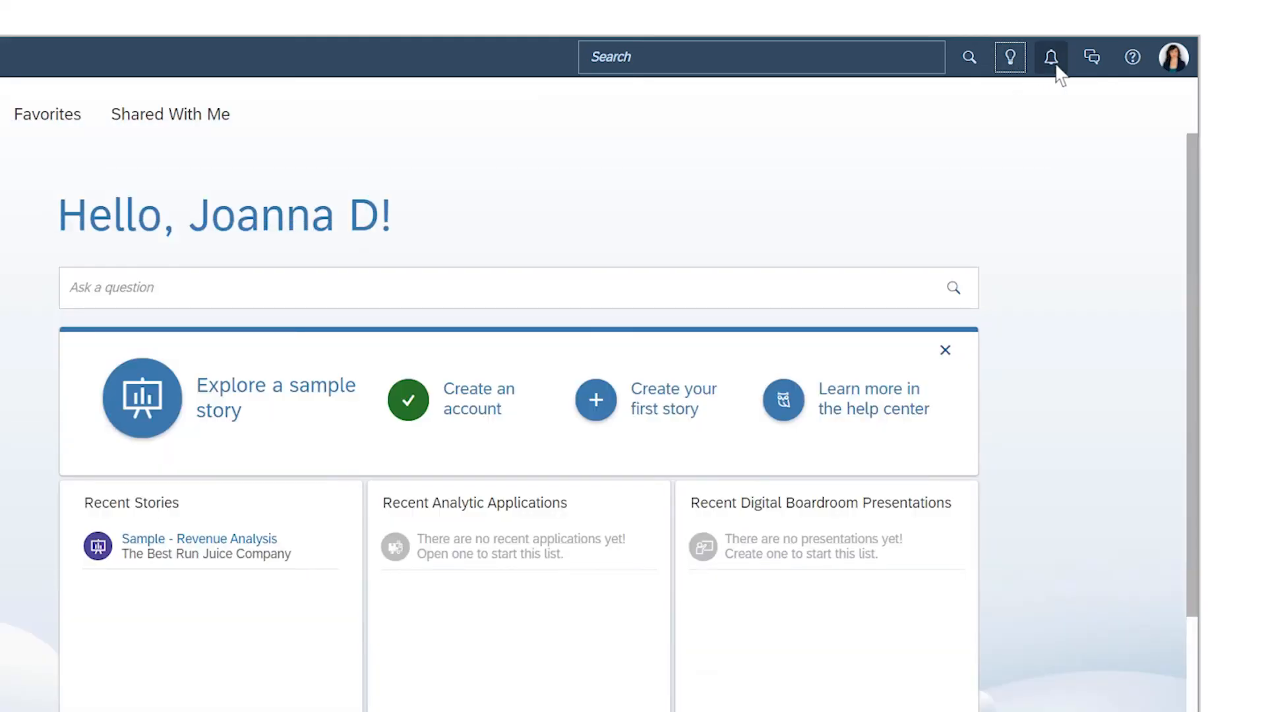
pyautogui.click(1051, 57)
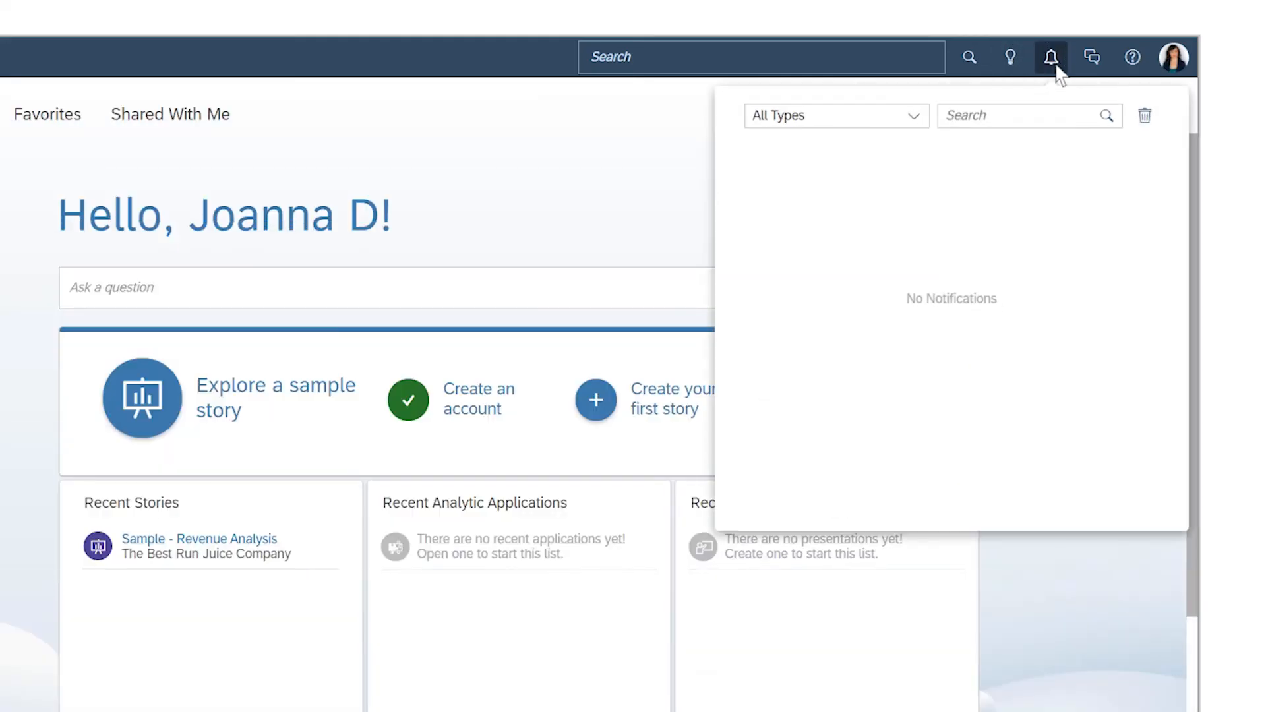
pyautogui.click(1091, 57)
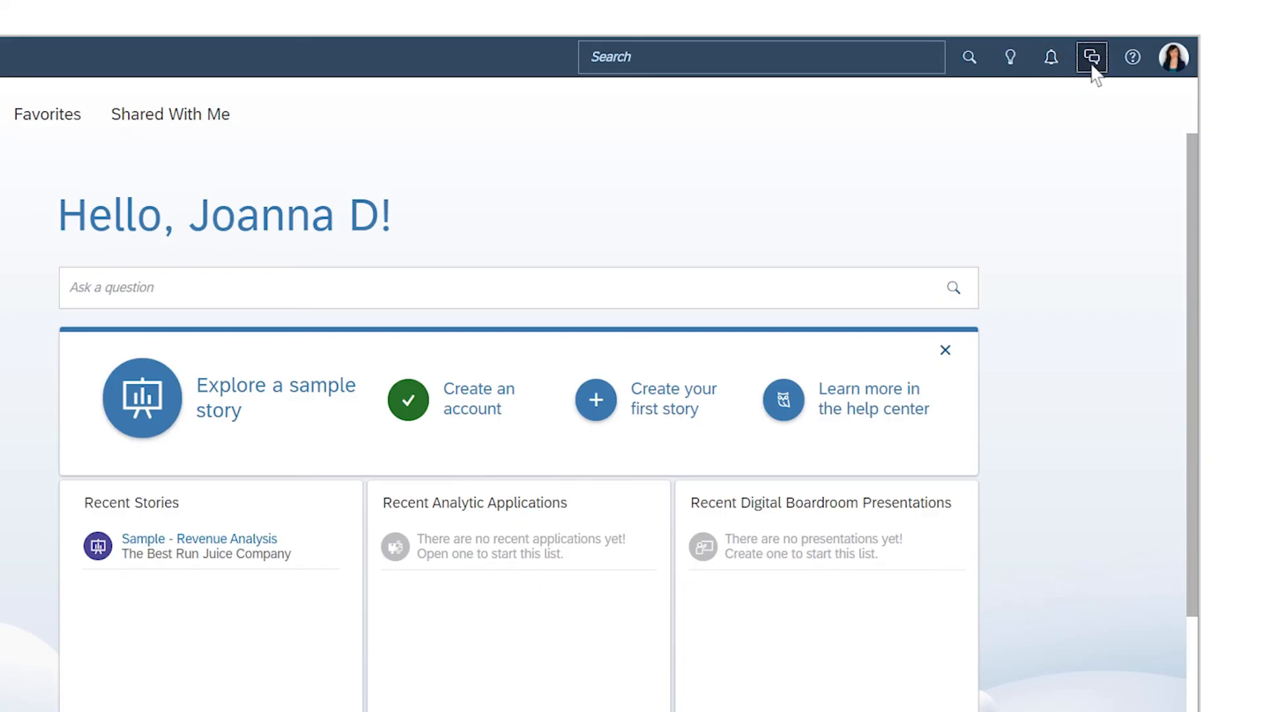
# Look through the Discussions panel, then show the Help options
pyautogui.click(1092, 57)
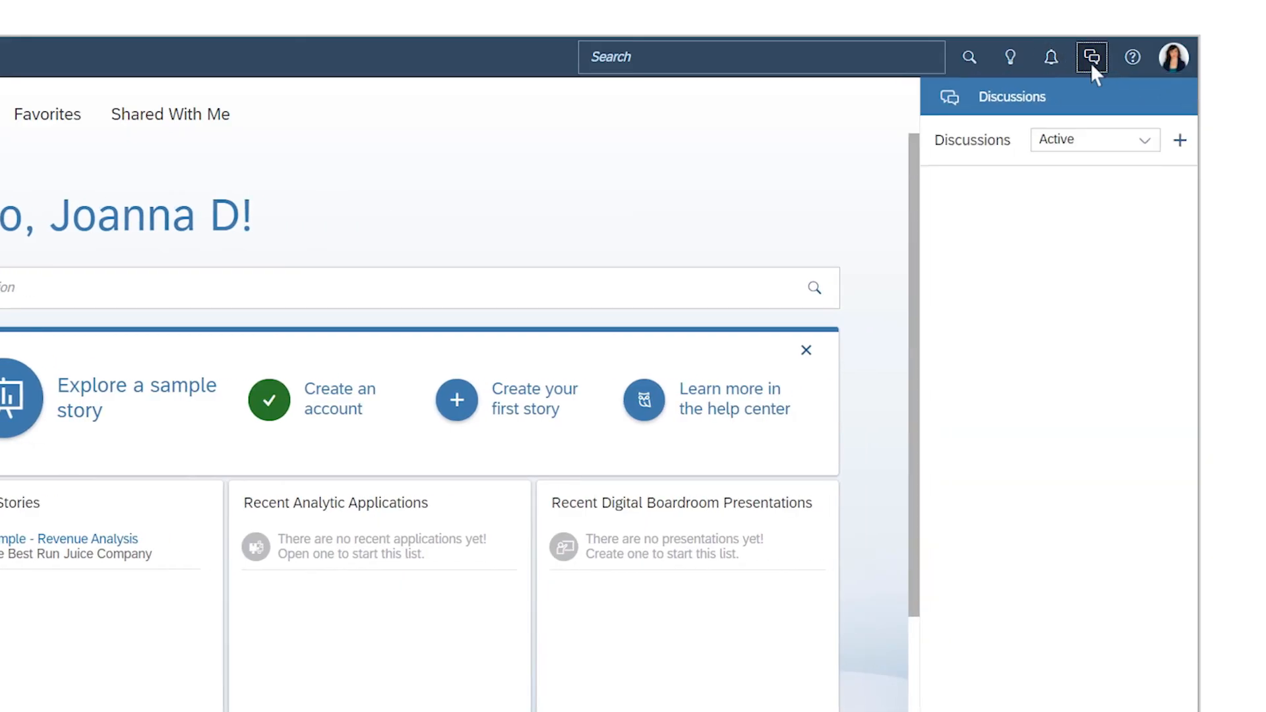
pyautogui.click(1130, 56)
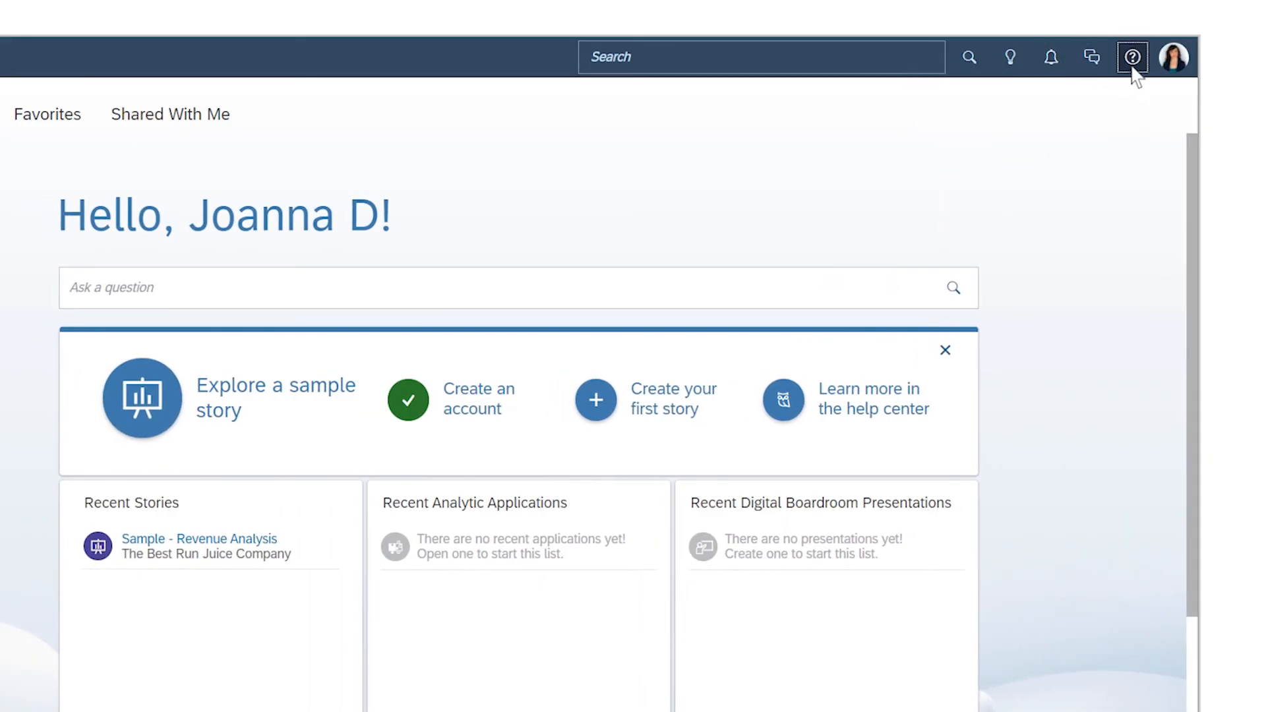
pyautogui.click(1132, 57)
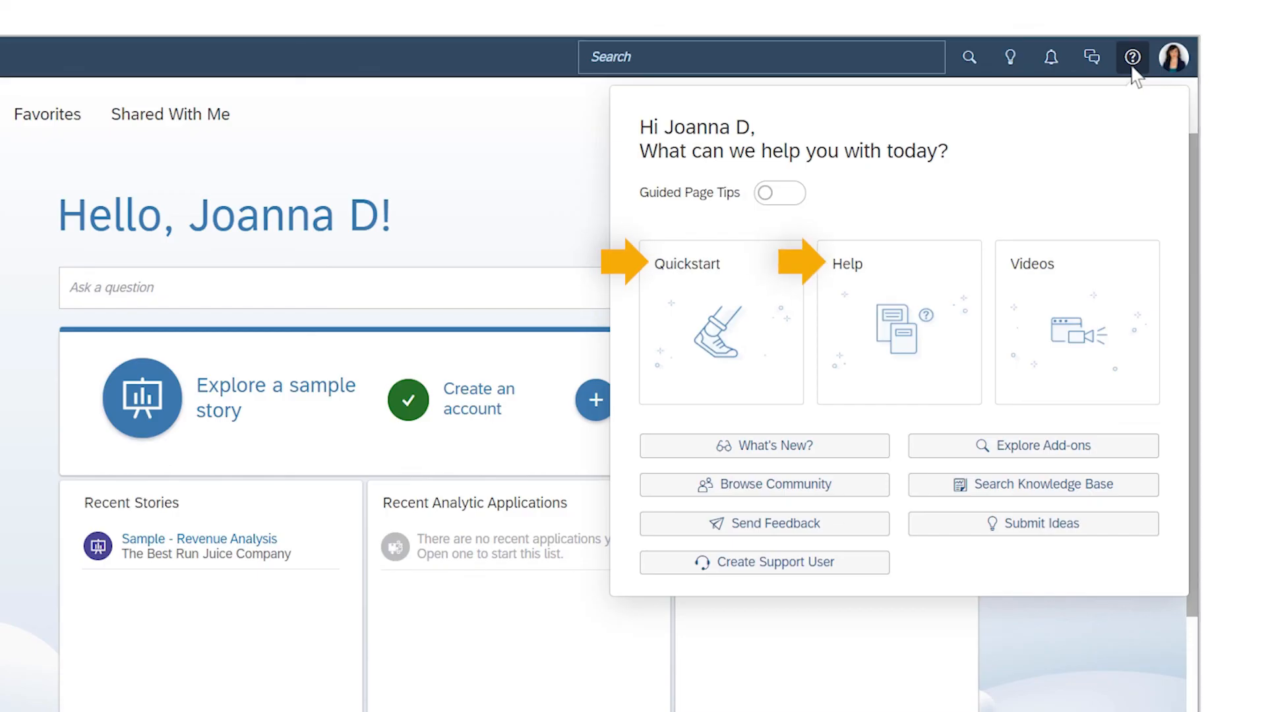